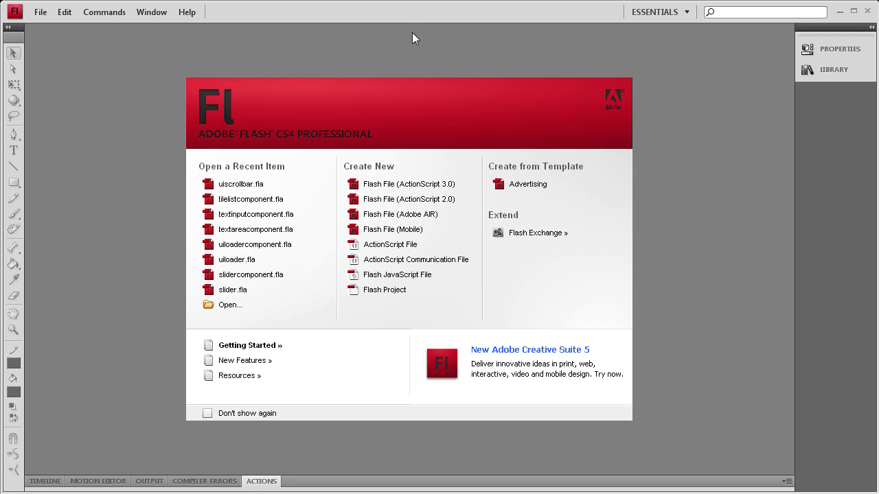
mouse_move(418, 182)
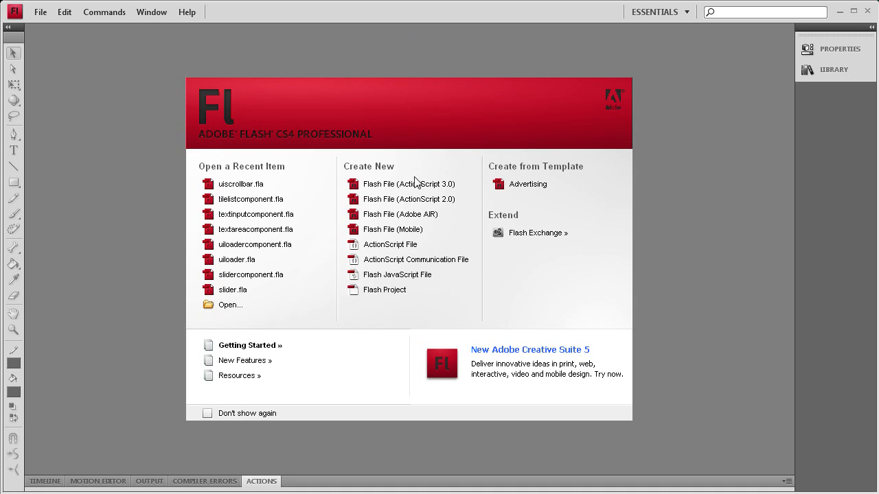
Step: Create a new ActionScript 3.0 file and place a UIScrollBar at the text box's right edge
left_click(410, 184)
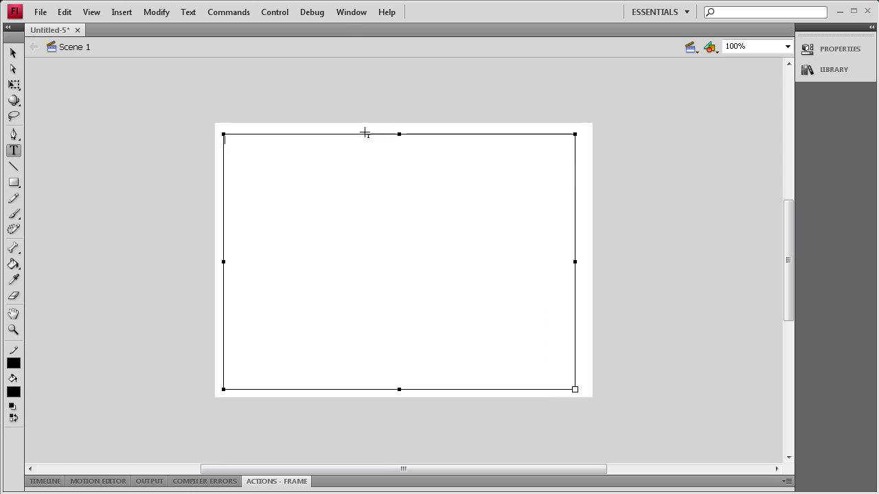
left_click(379, 352)
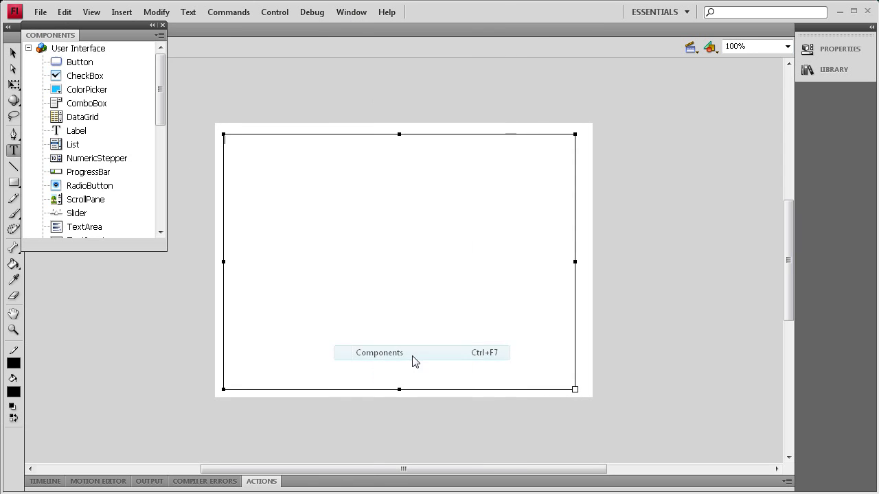
scroll("down", 3)
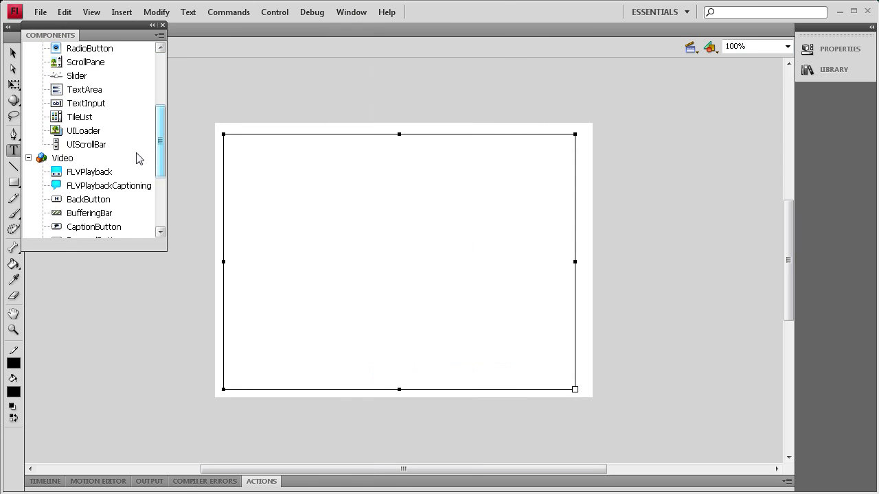
left_click(85, 144)
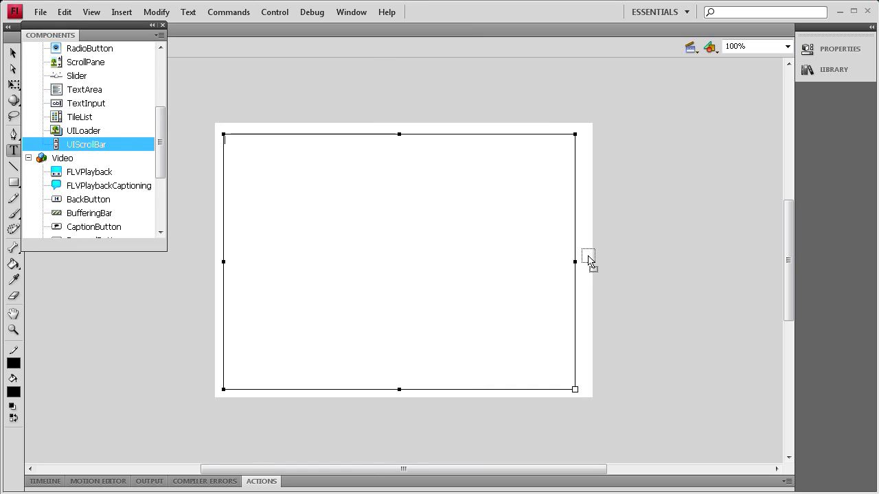
left_click_drag(85, 145, 585, 256)
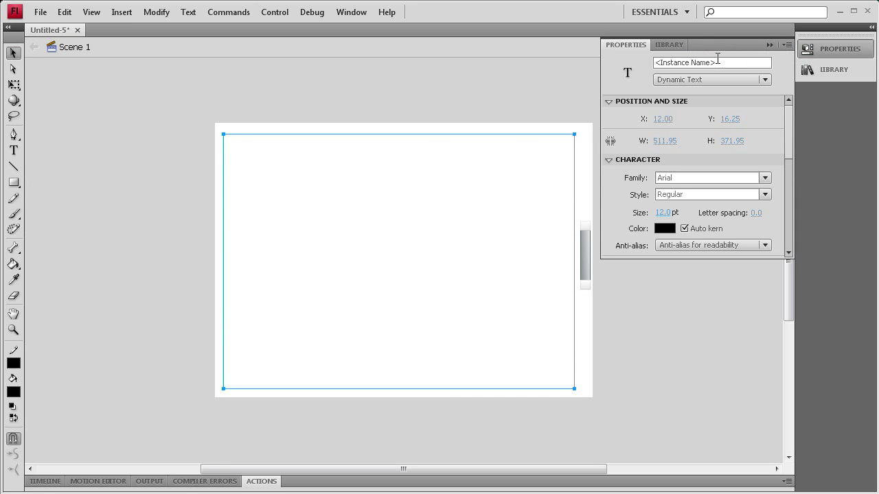
Step: Name the text field 'myt...', name the scroll bar 'scrollbar' and set its height to 370
type("myt")
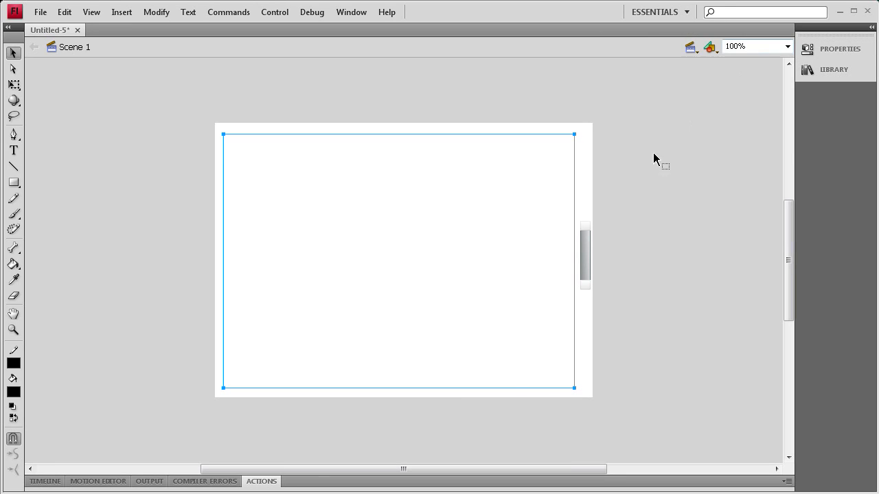
left_click(585, 255)
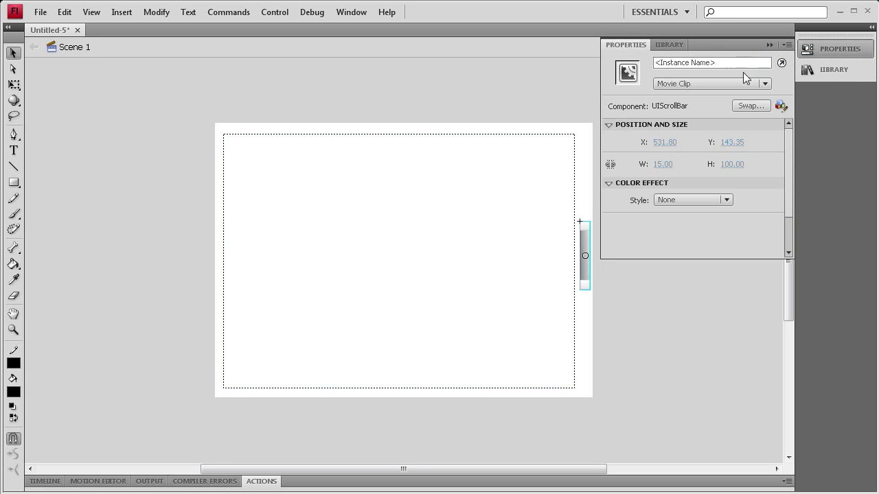
type("scrollbar")
type("370")
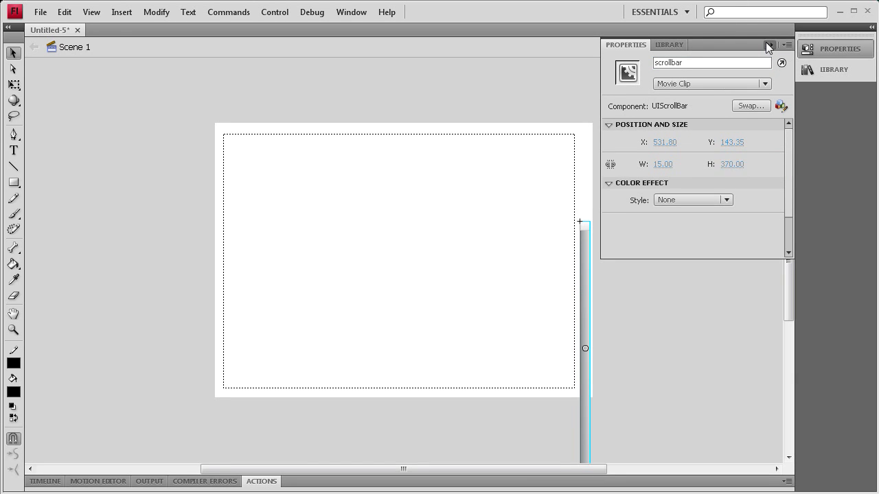
left_click(769, 44)
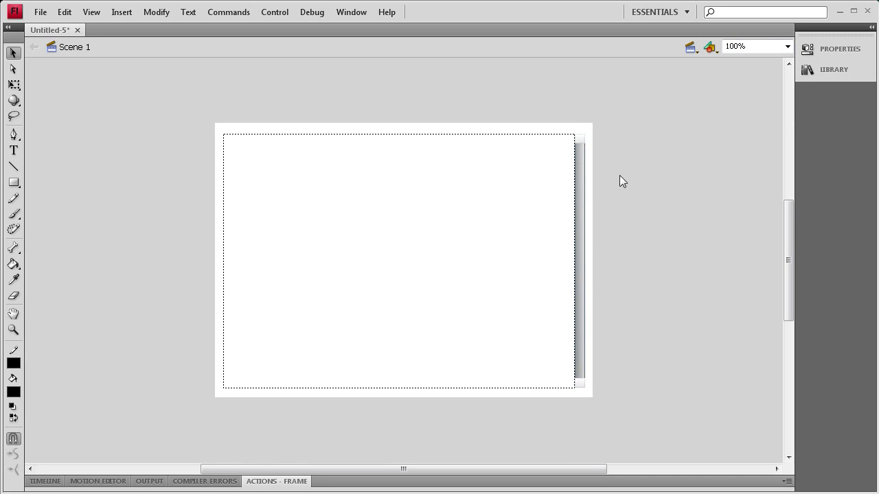
mouse_move(592, 330)
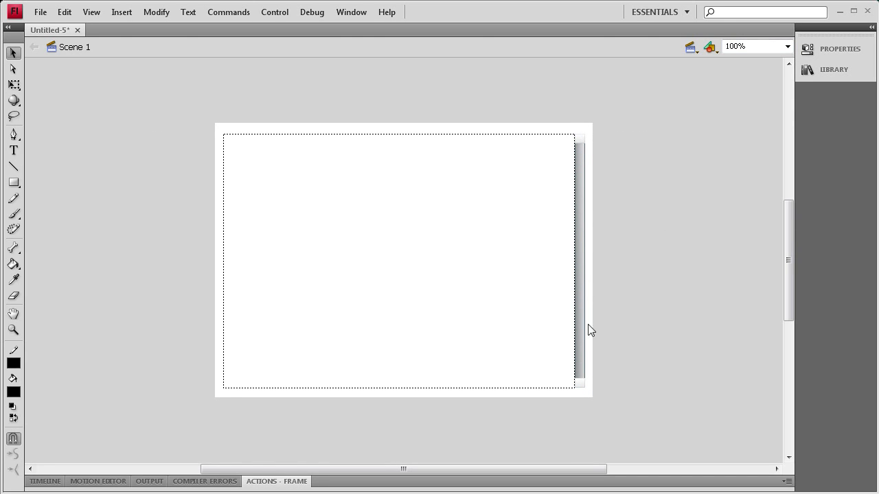
mouse_move(203, 116)
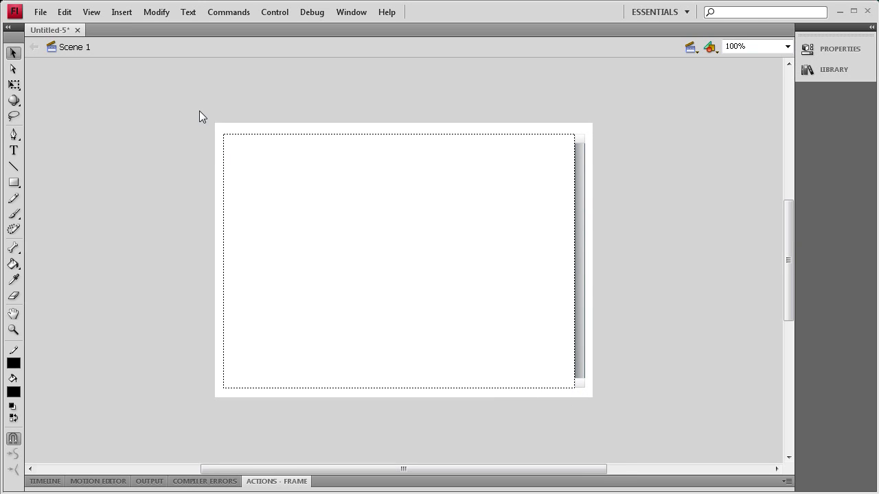
left_click(398, 260)
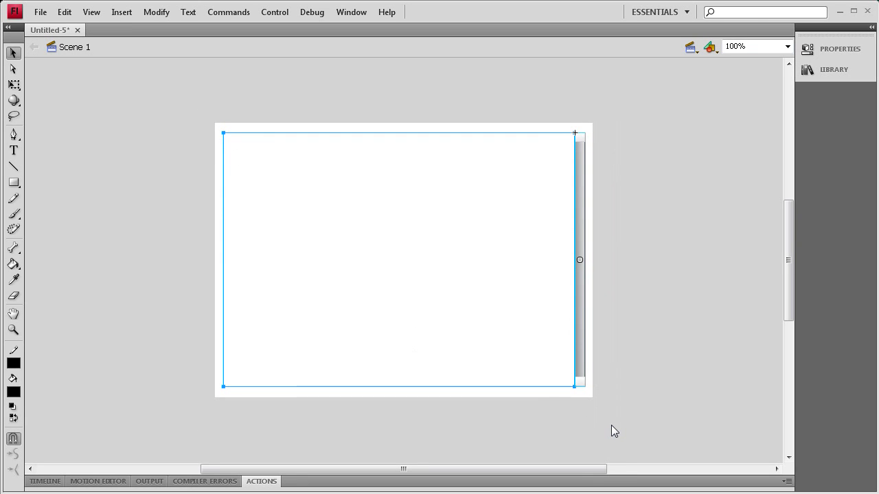
mouse_move(652, 251)
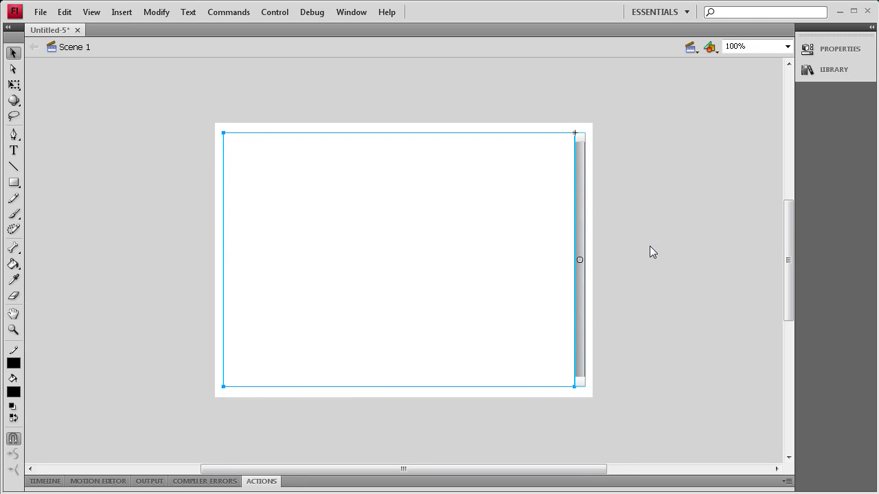
left_click(464, 261)
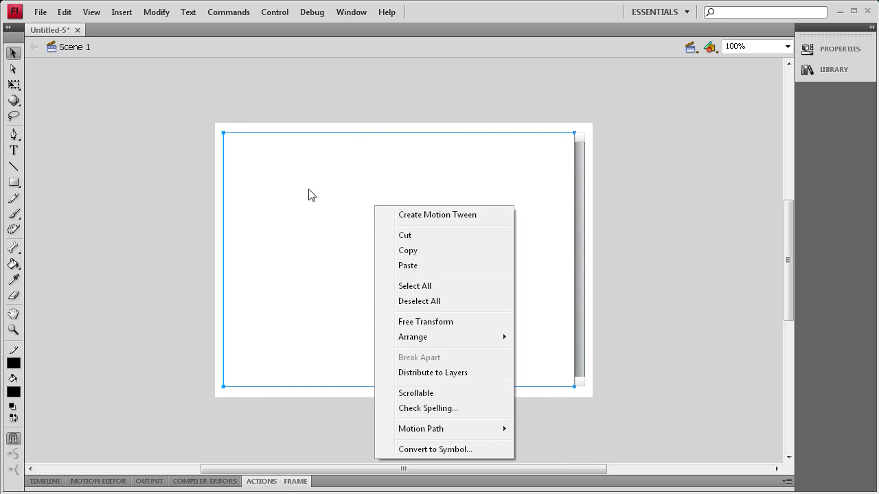
Step: Make the text box scrollable via its shortcut menu, then clear the selection
left_click(414, 393)
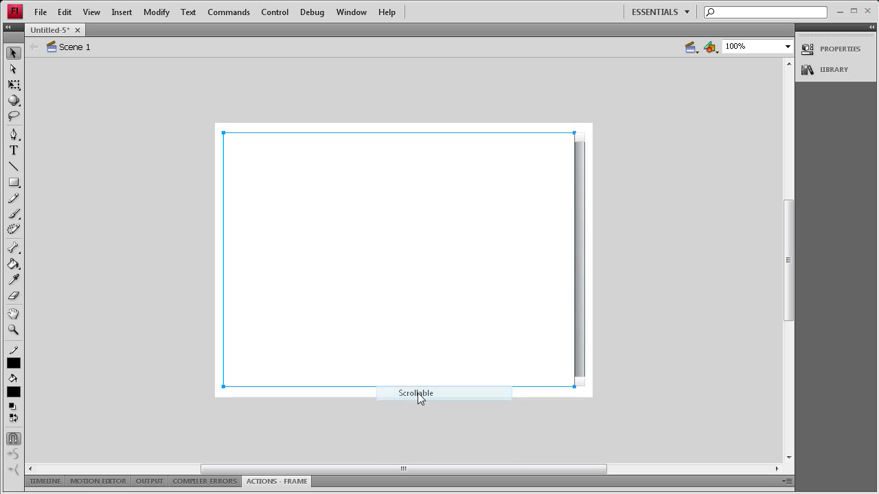
left_click(706, 244)
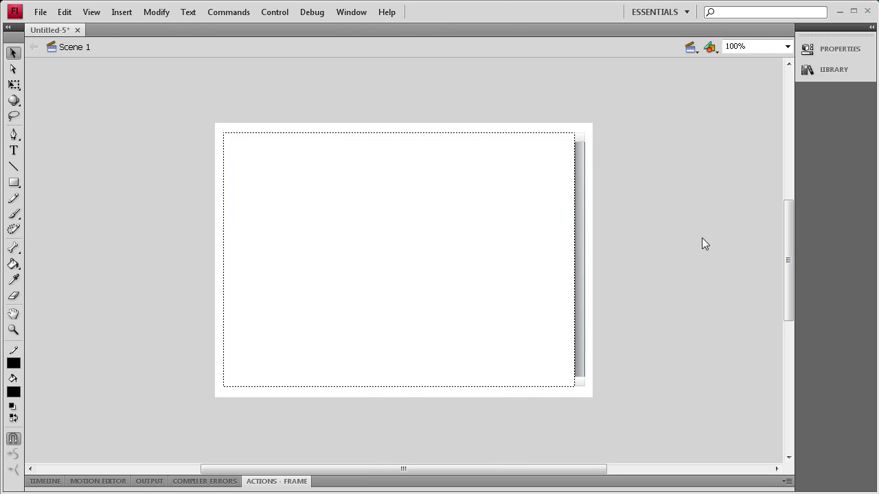
mouse_move(454, 187)
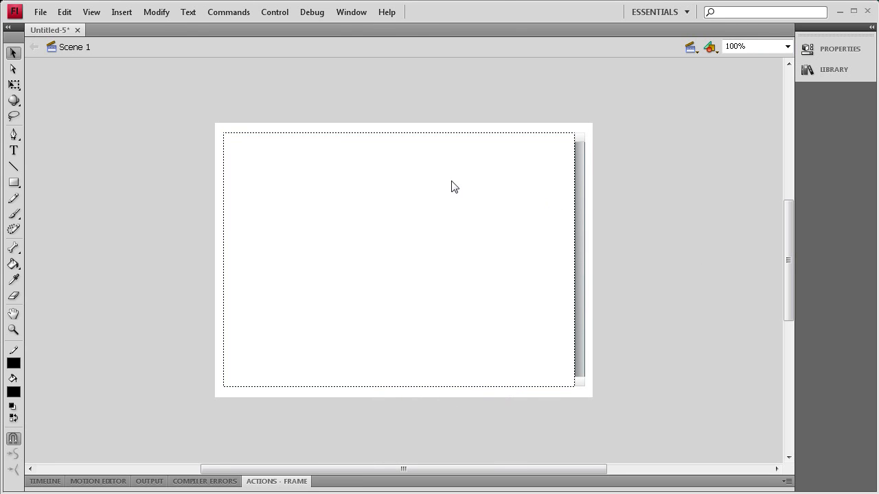
mouse_move(390, 387)
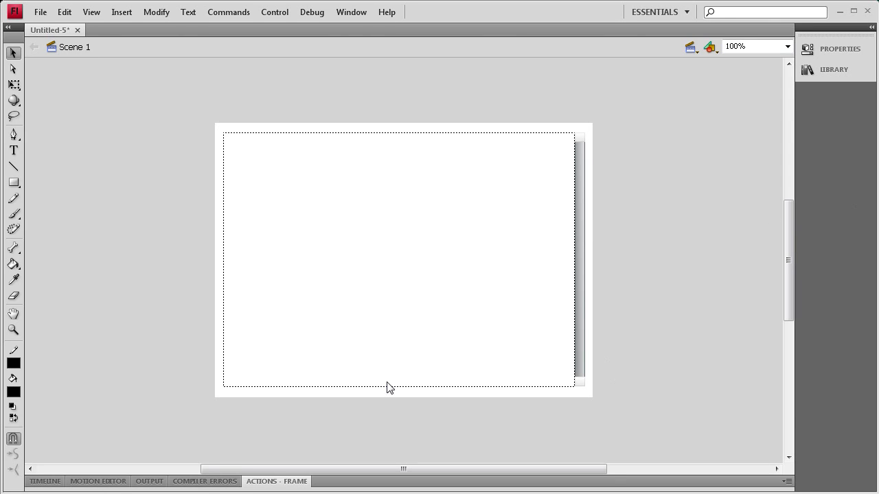
mouse_move(786, 267)
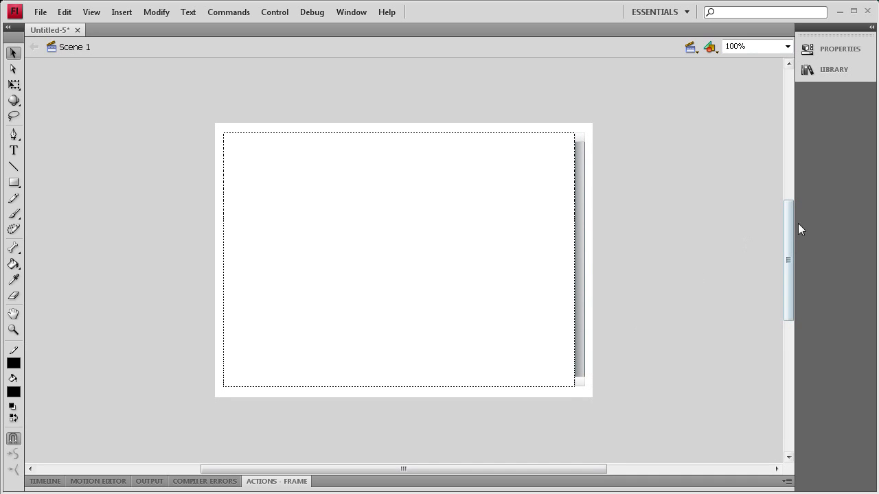
mouse_move(421, 247)
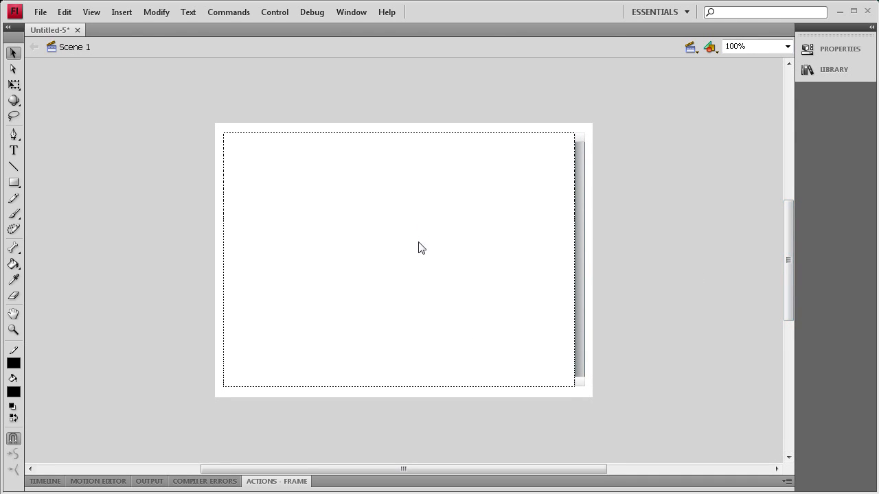
mouse_move(398, 241)
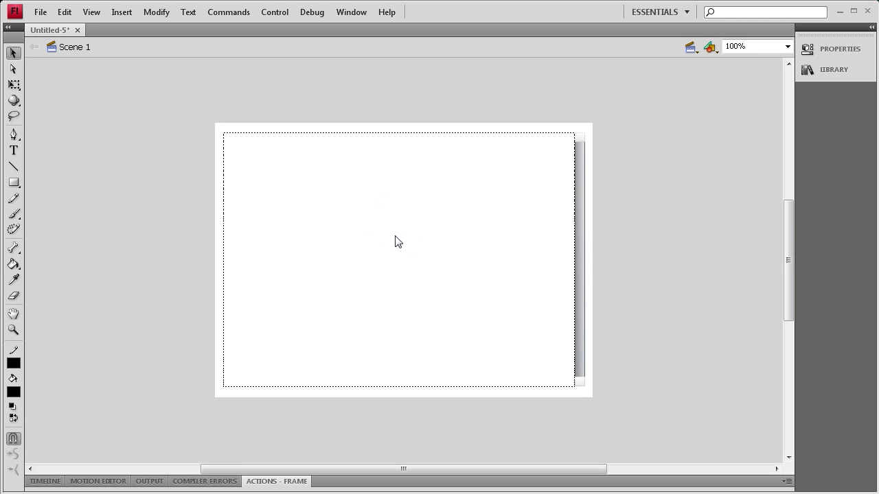
mouse_move(43, 146)
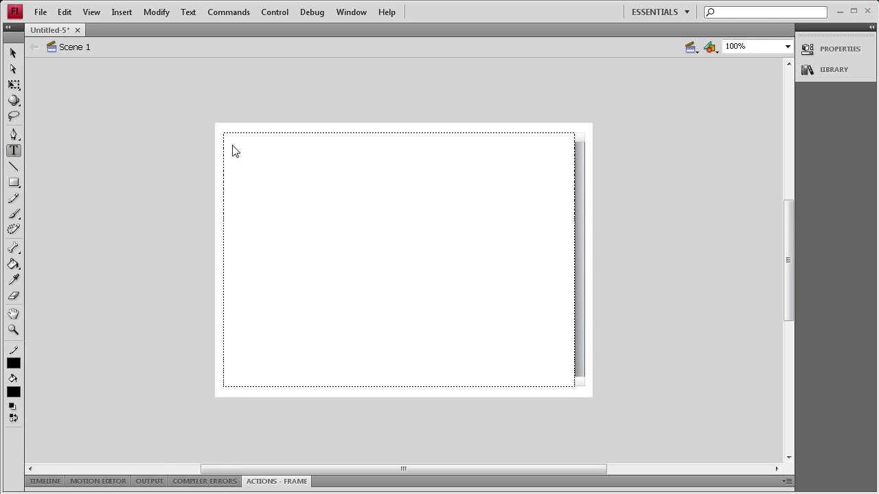
Step: Paste several paragraphs of lorem ipsum into the text box with the Text tool
left_click(398, 259)
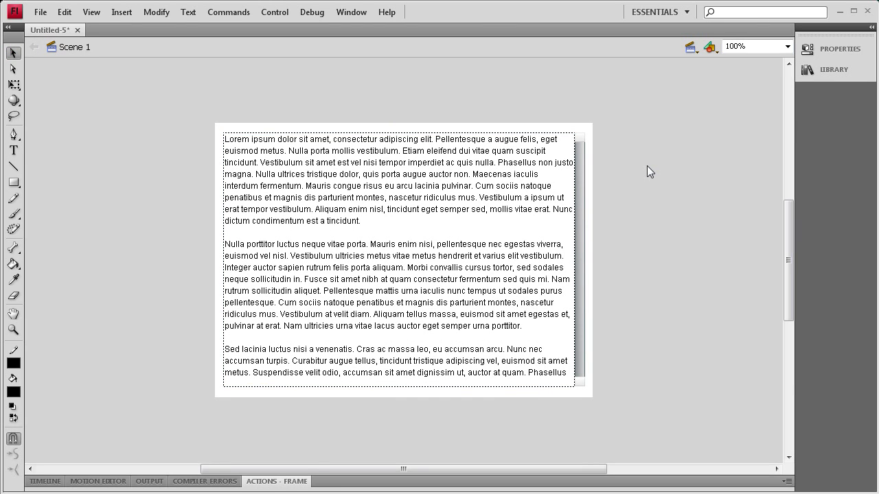
mouse_move(305, 192)
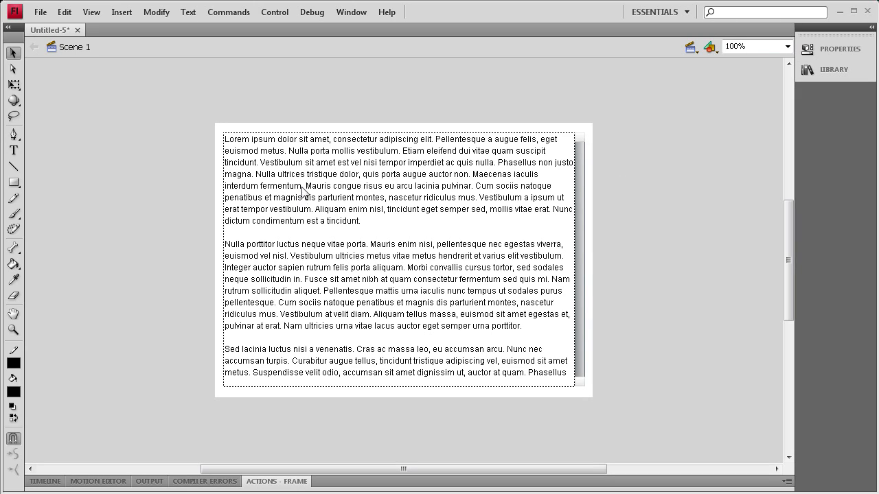
mouse_move(679, 179)
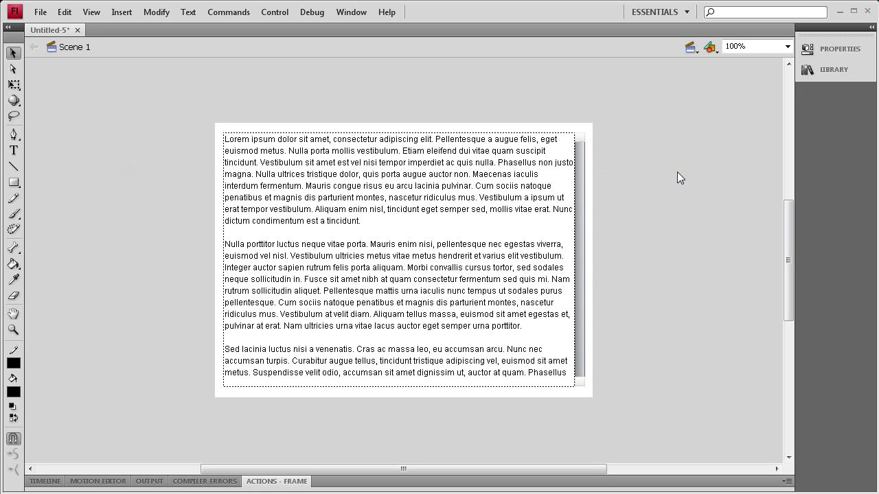
mouse_move(537, 123)
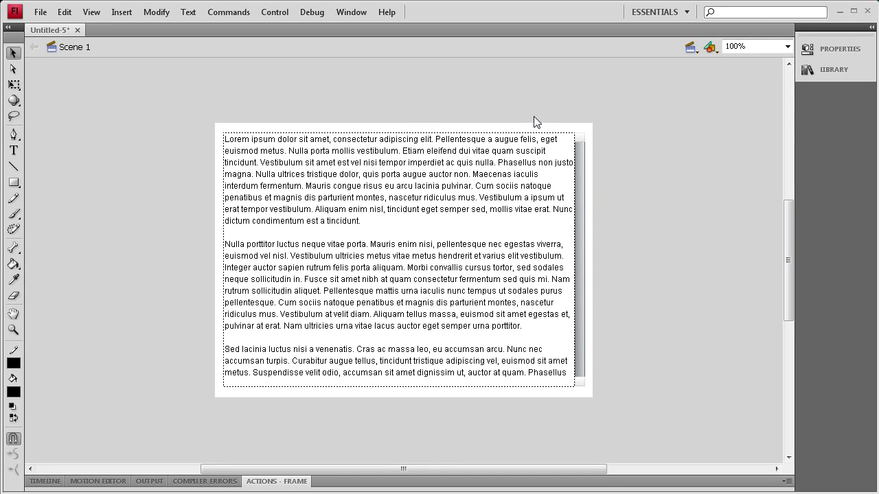
Step: Enter the frame 1 script scrollbar.scrollTarget = mytxt; in the Actions panel
left_click(277, 481)
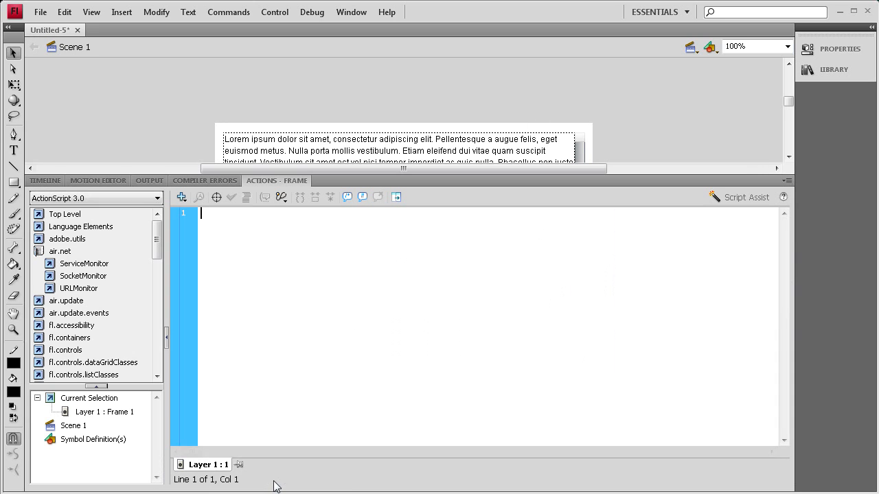
mouse_move(286, 247)
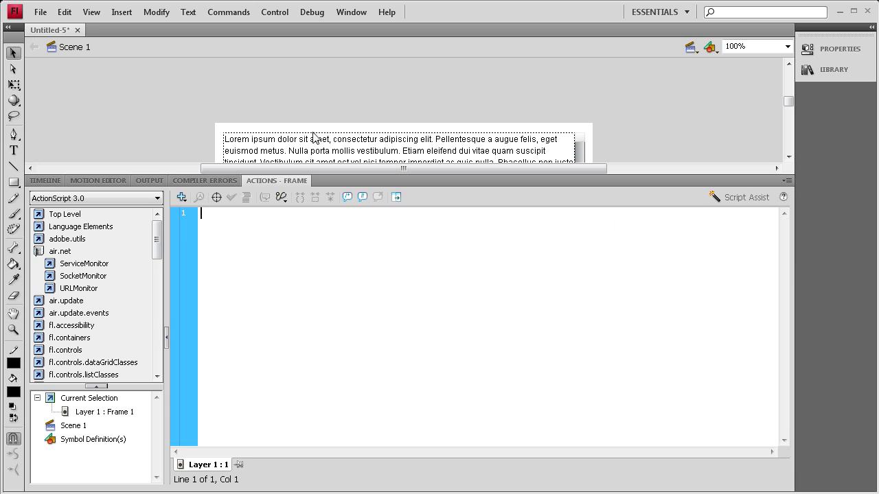
type("sc")
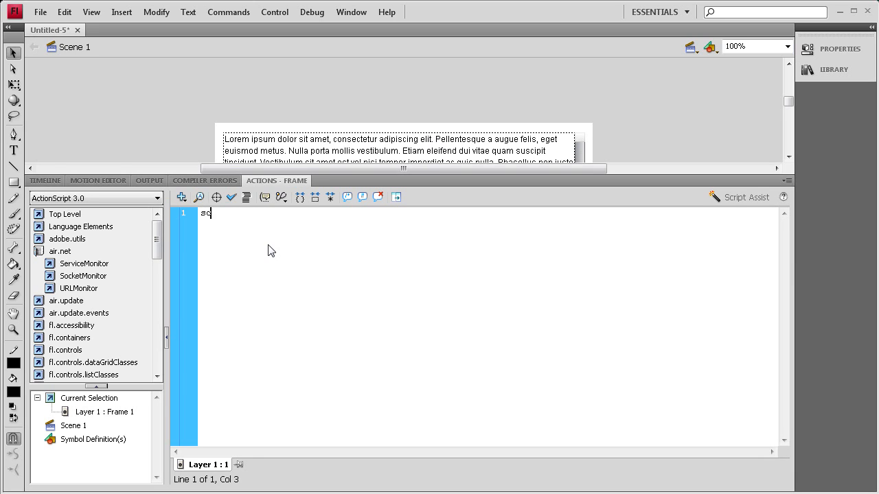
type("rollbar.scrollTarget =")
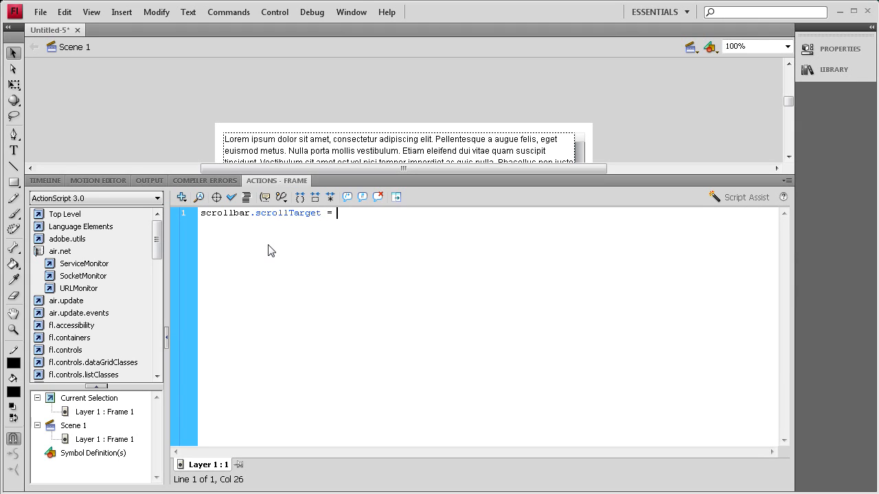
type("mytxt;")
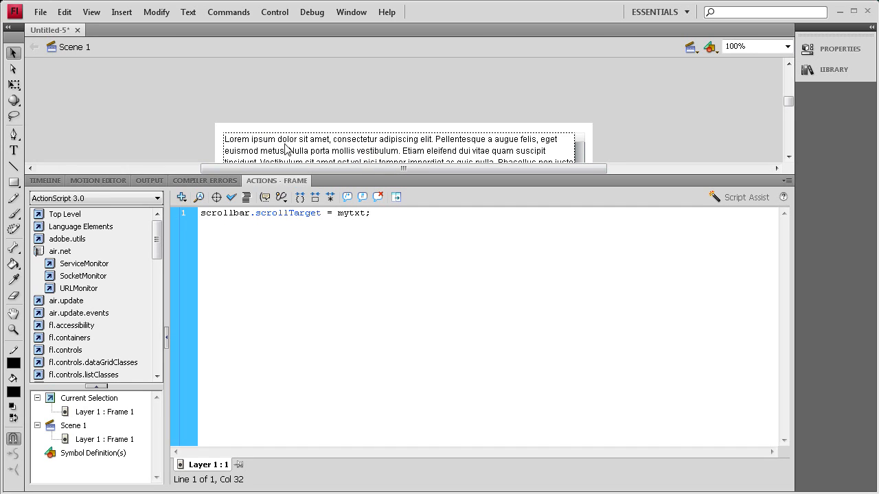
mouse_move(588, 186)
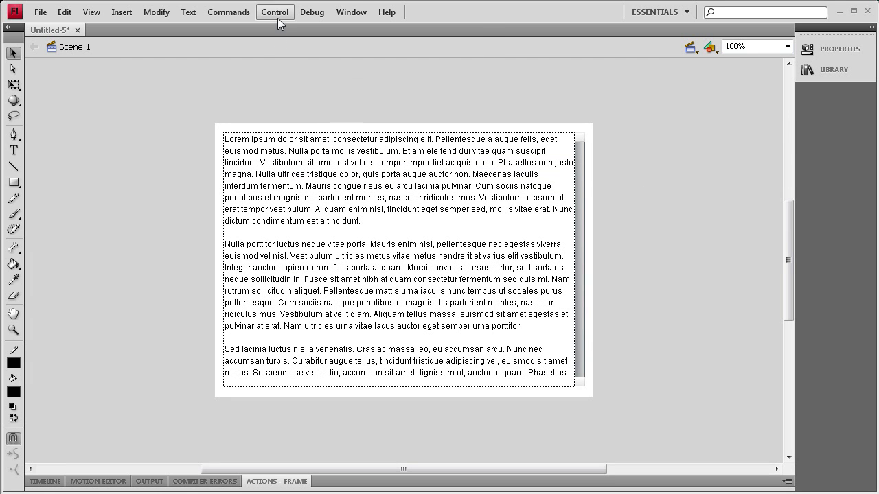
Step: Test the movie and scroll the lorem ipsum text with the scroll bar
left_click(274, 10)
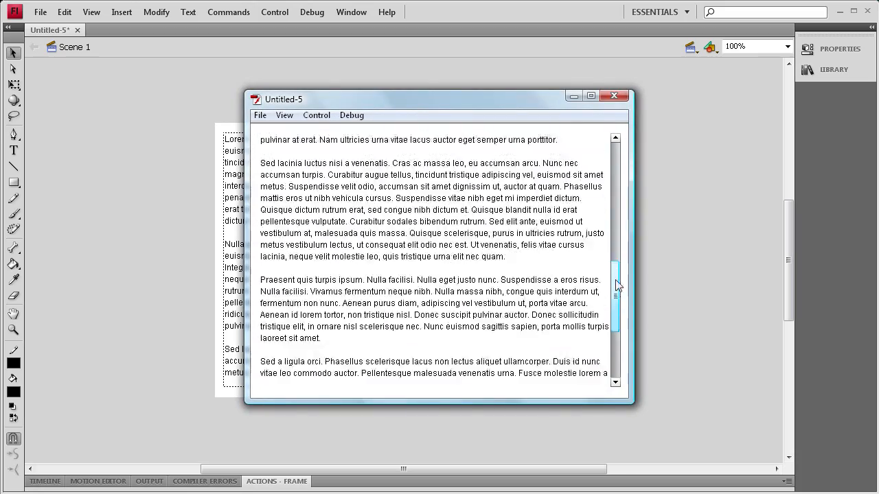
scroll("up", 3)
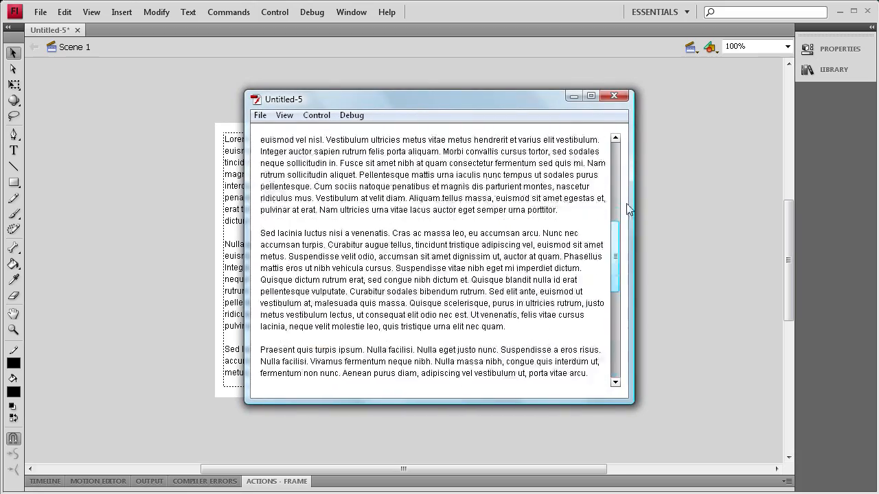
scroll("up", 3)
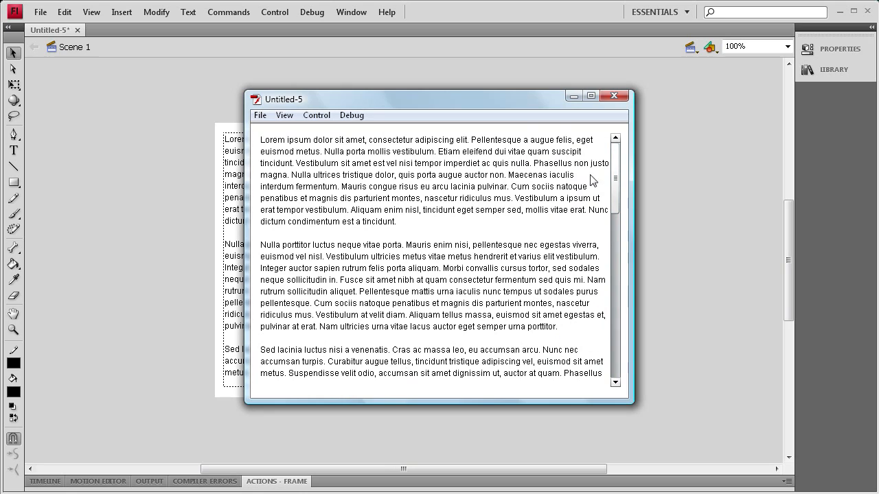
mouse_move(617, 148)
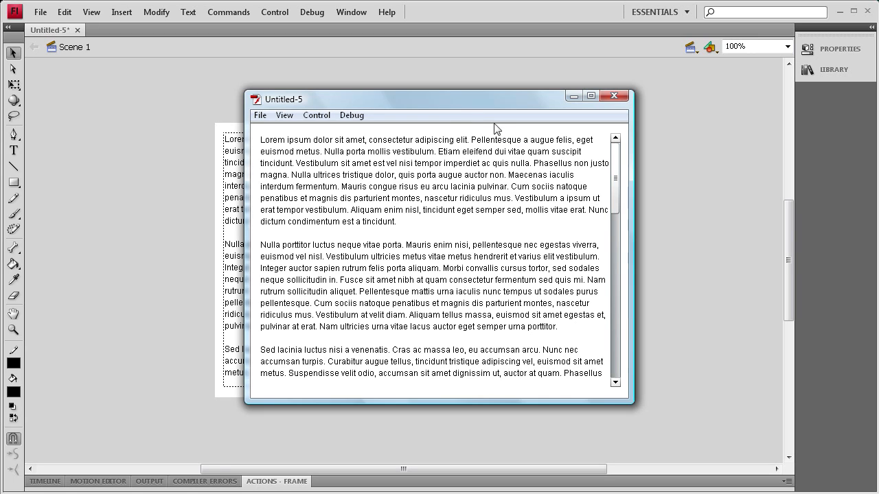
mouse_move(438, 102)
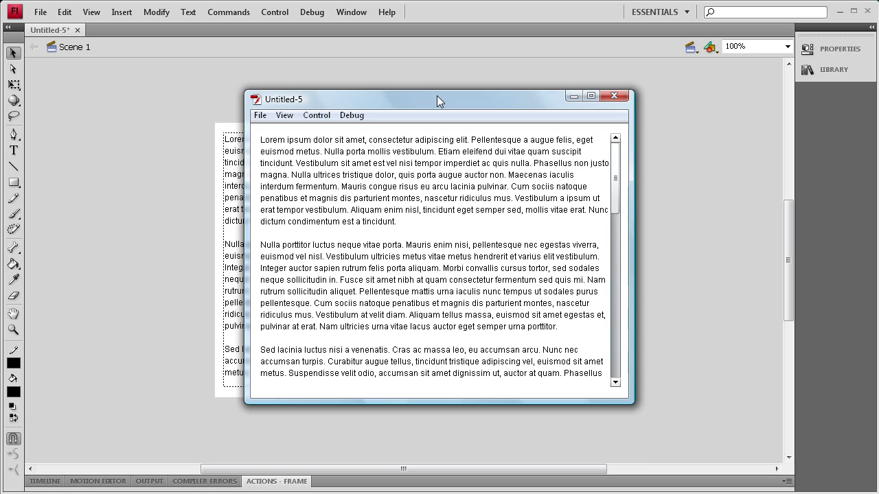
mouse_move(437, 101)
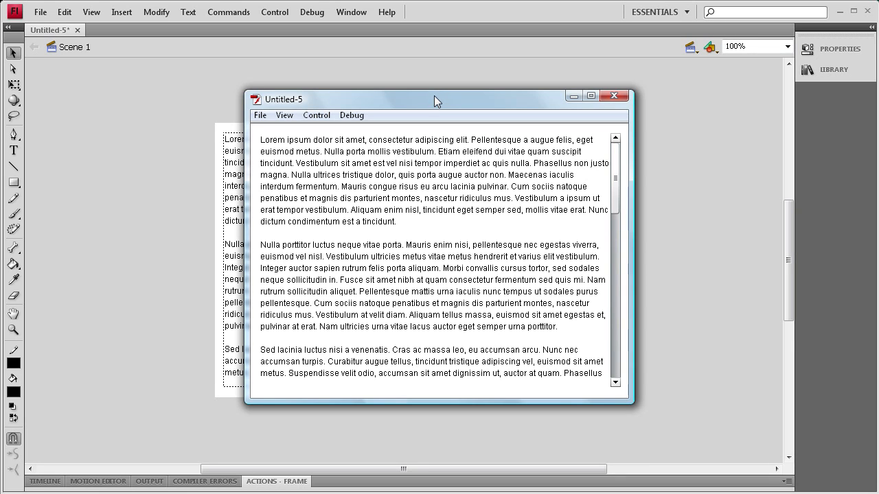